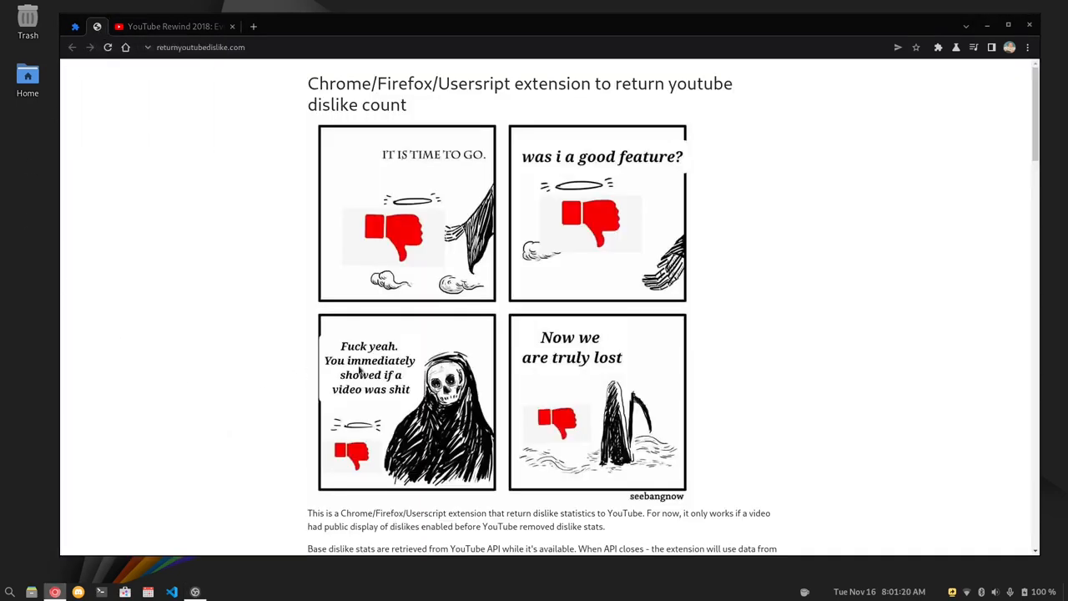
# Scroll the Return YouTube Dislike page and switch the Youtube Dislike Button extension on.
pyautogui.scroll(-3)
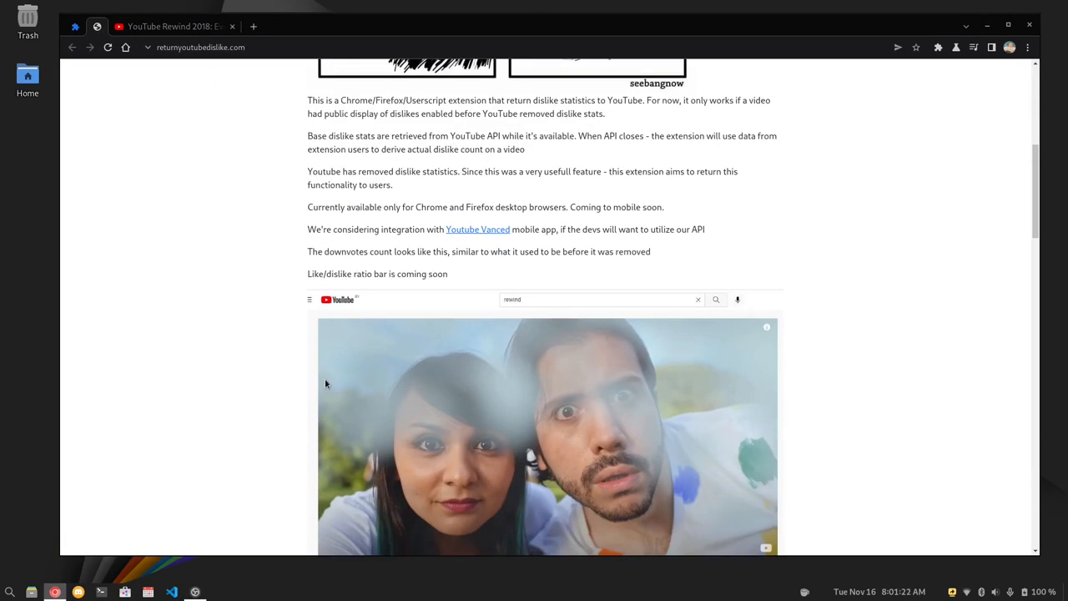
pyautogui.scroll(-3)
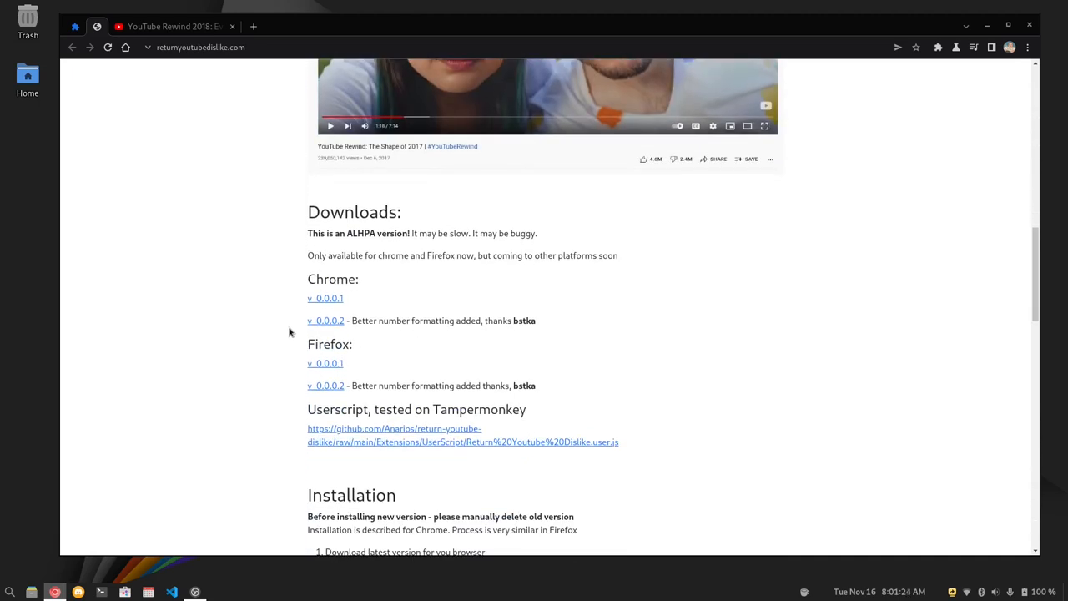
pyautogui.moveTo(378, 354)
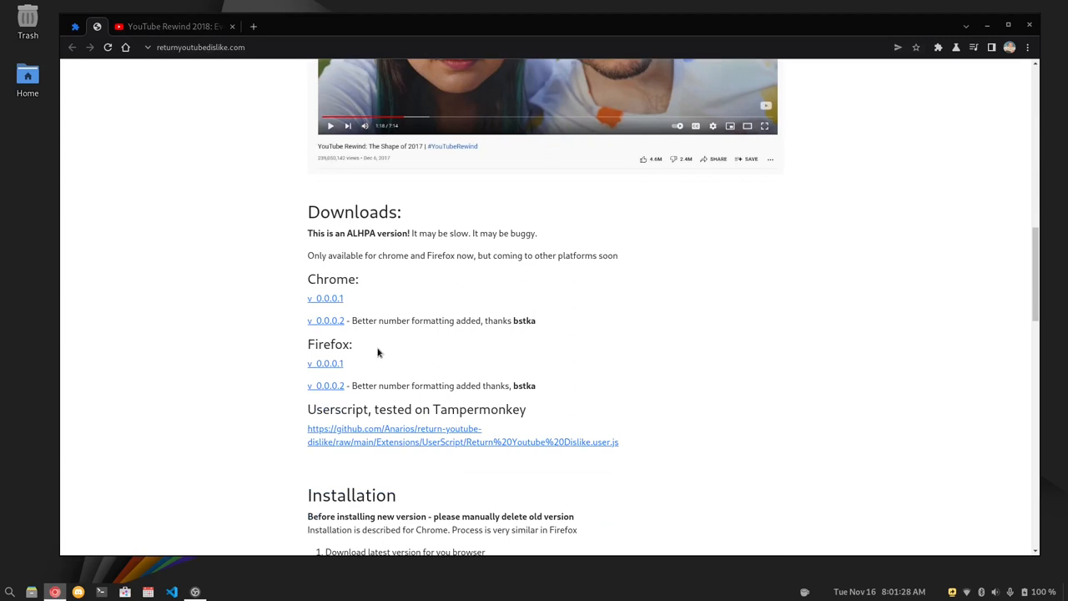
pyautogui.moveTo(314, 329)
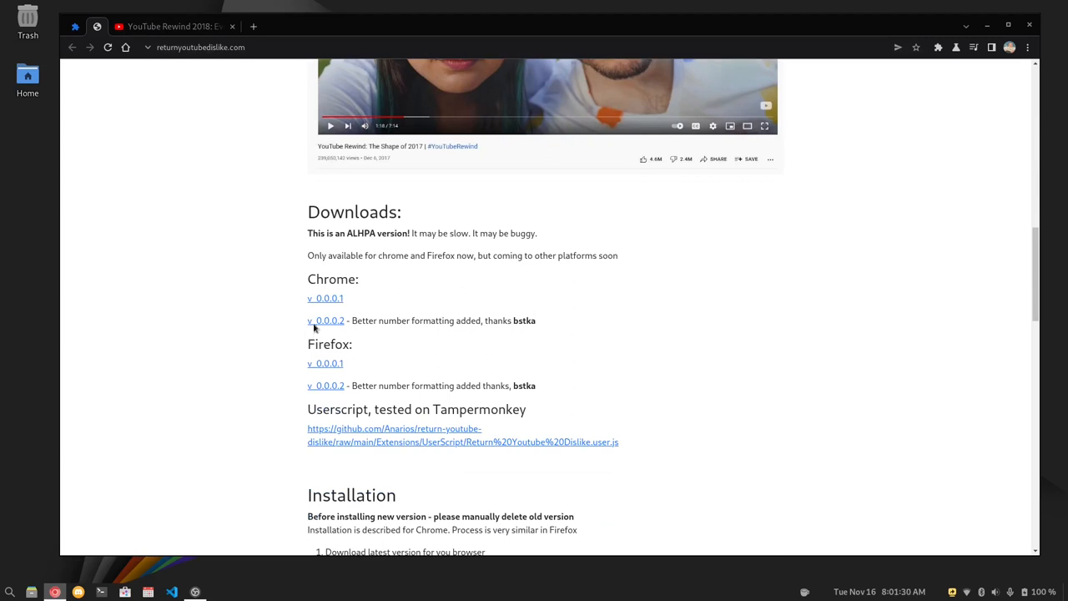
pyautogui.moveTo(325, 298)
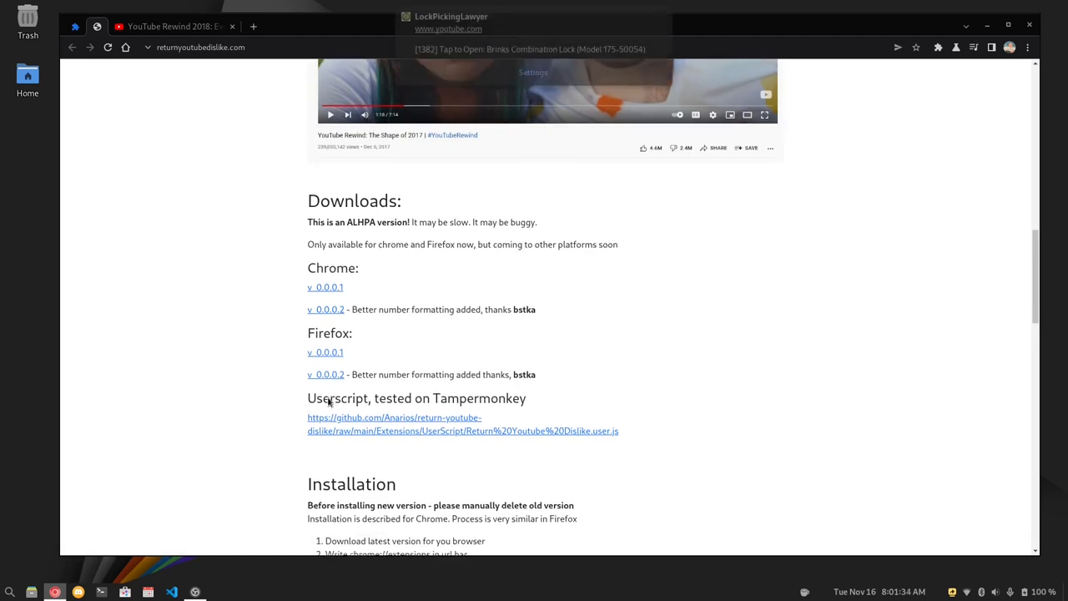
pyautogui.scroll(-3)
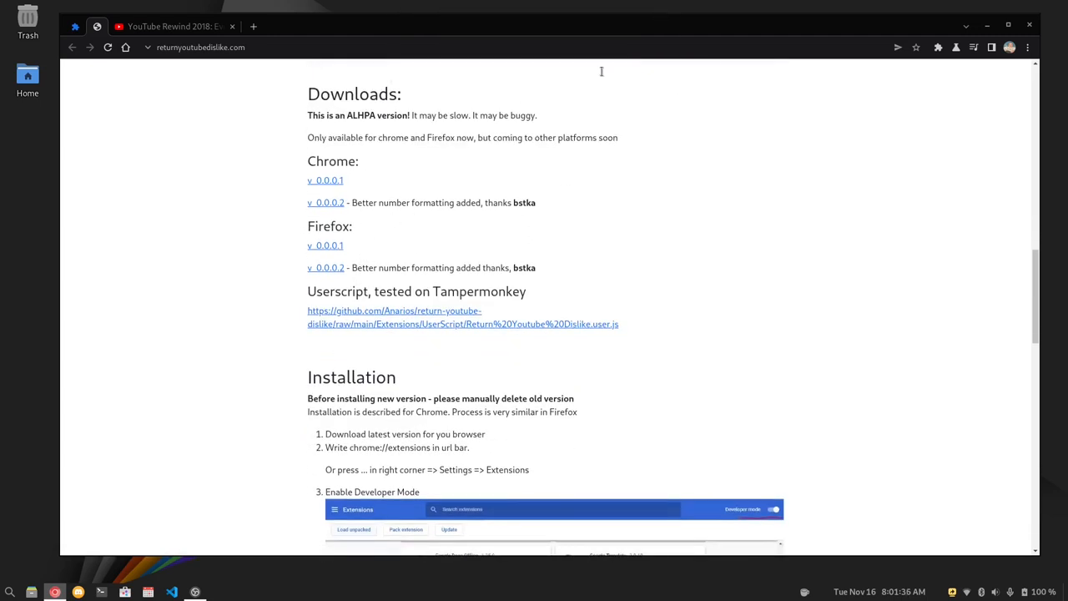
pyautogui.moveTo(404, 357)
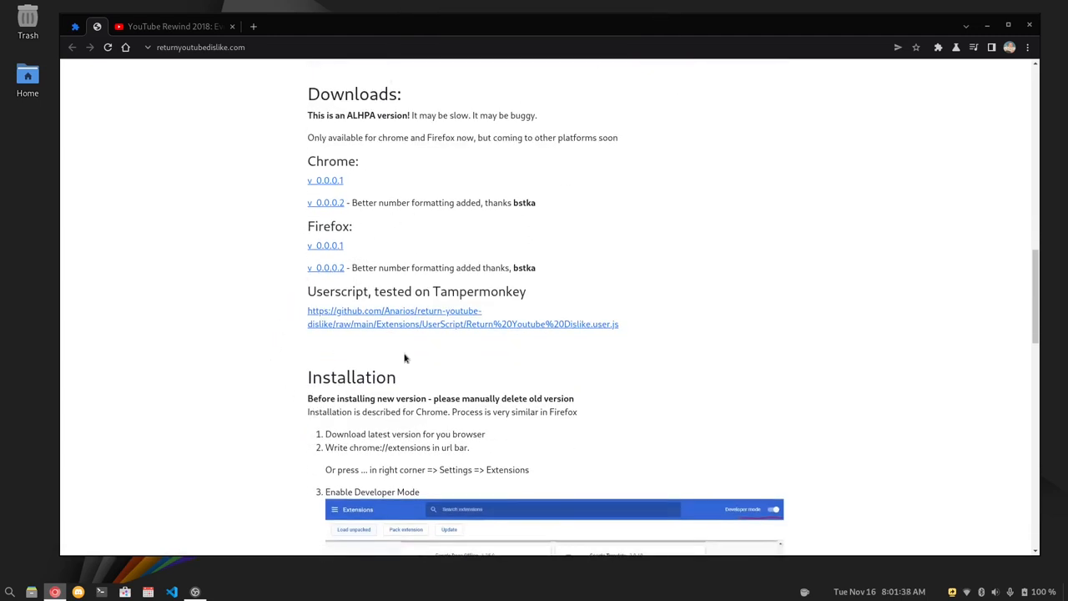
pyautogui.scroll(-3)
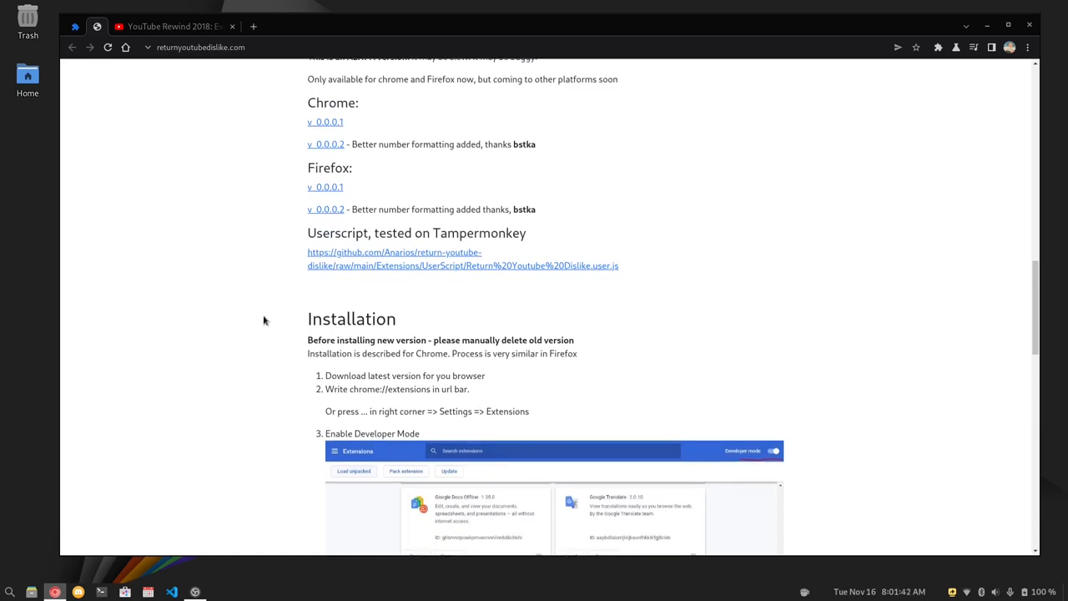
pyautogui.scroll(3)
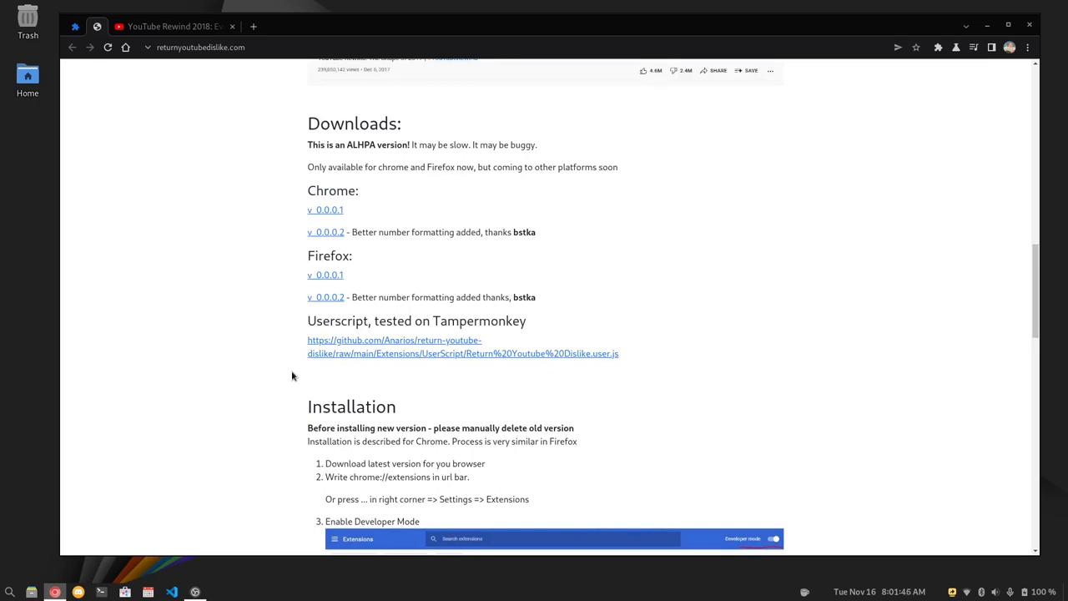
pyautogui.scroll(-3)
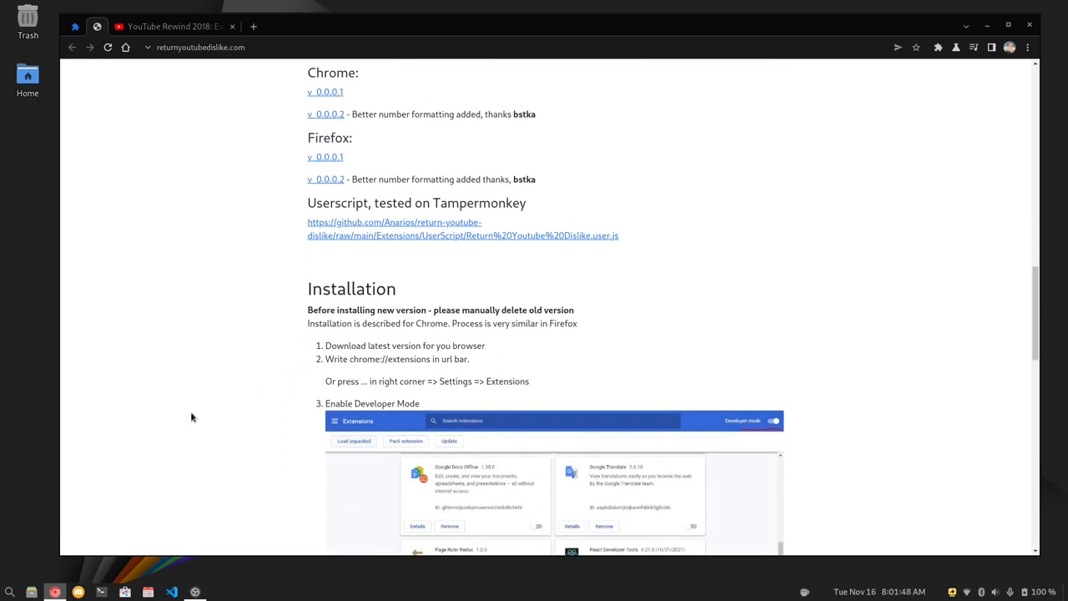
pyautogui.scroll(-3)
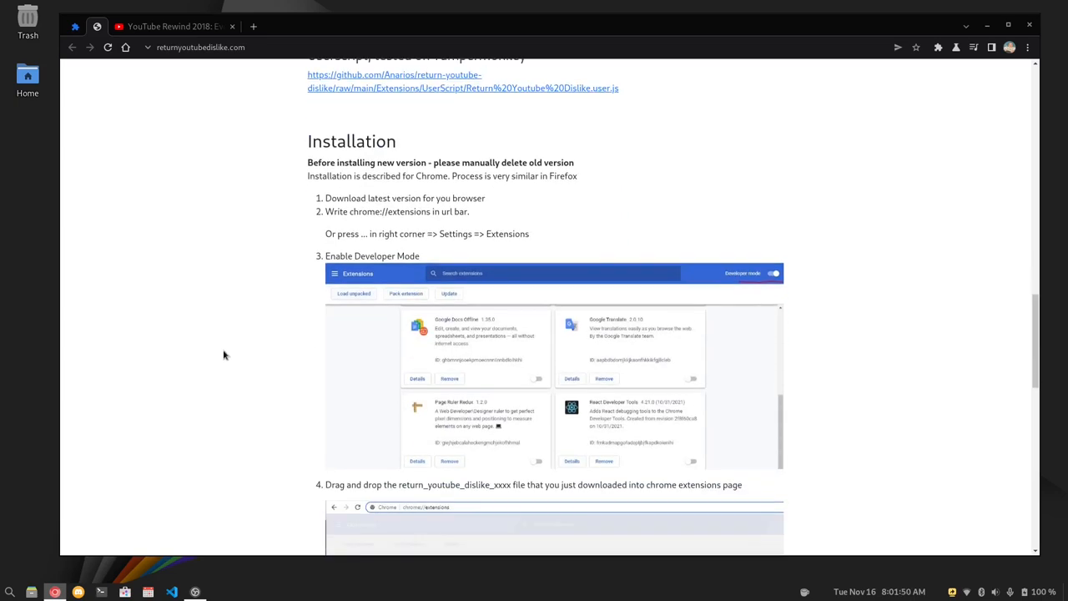
pyautogui.scroll(-3)
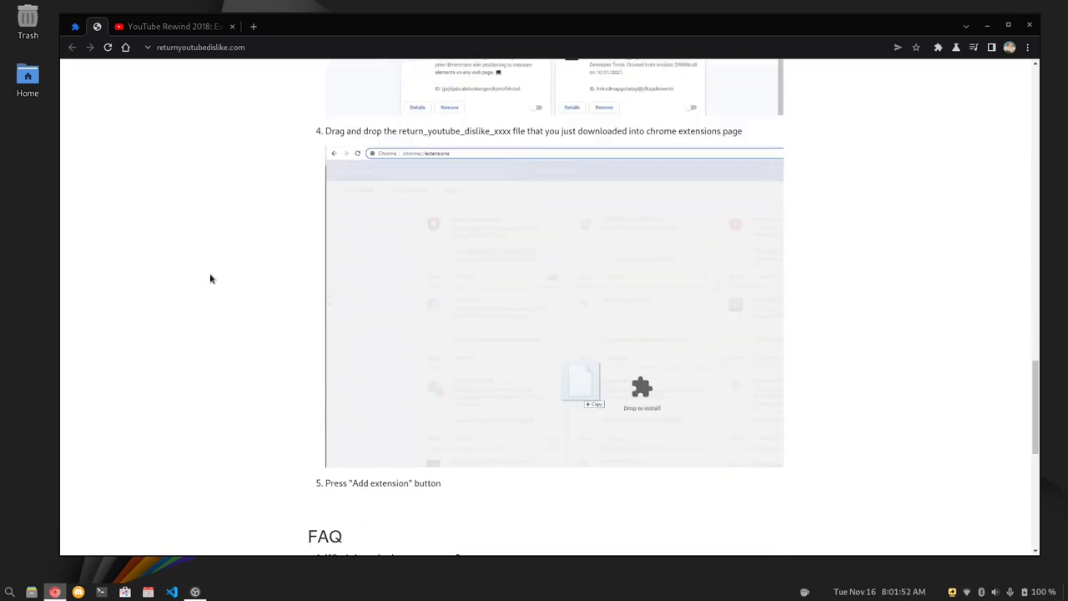
pyautogui.scroll(3)
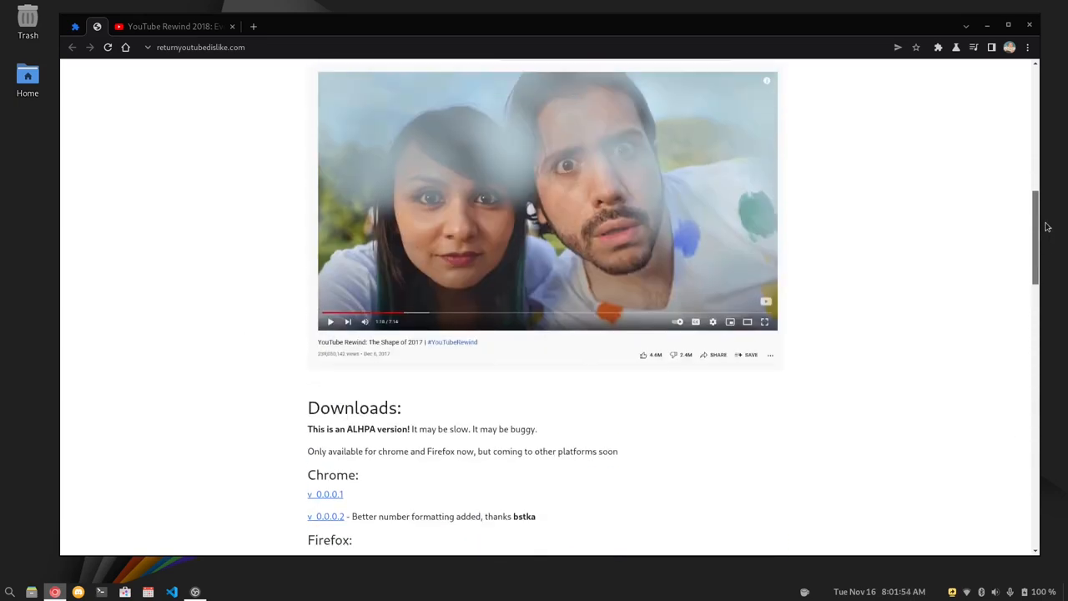
pyautogui.scroll(3)
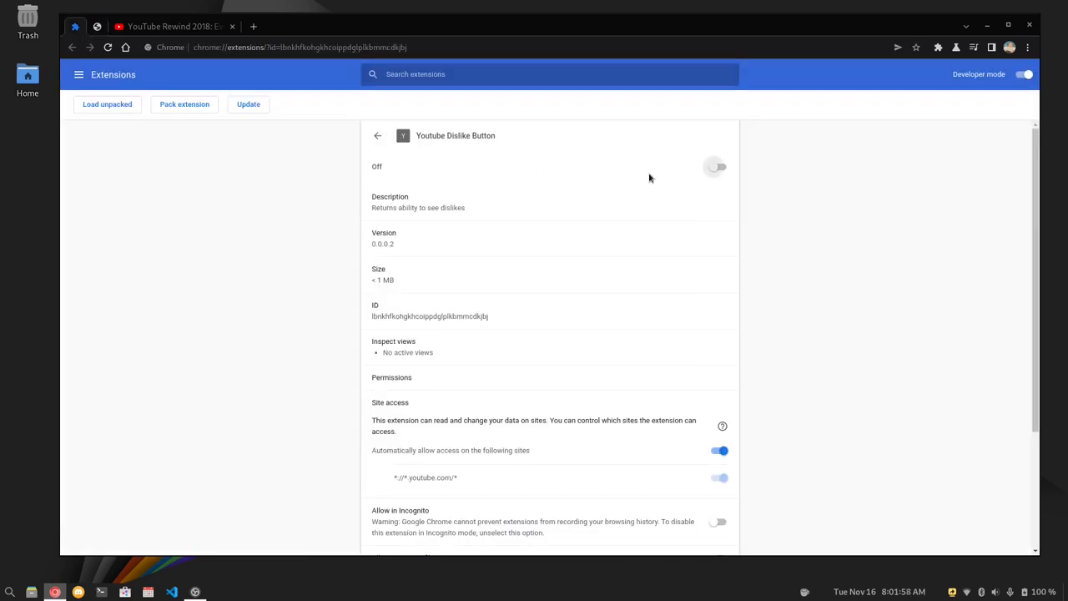
pyautogui.click(166, 26)
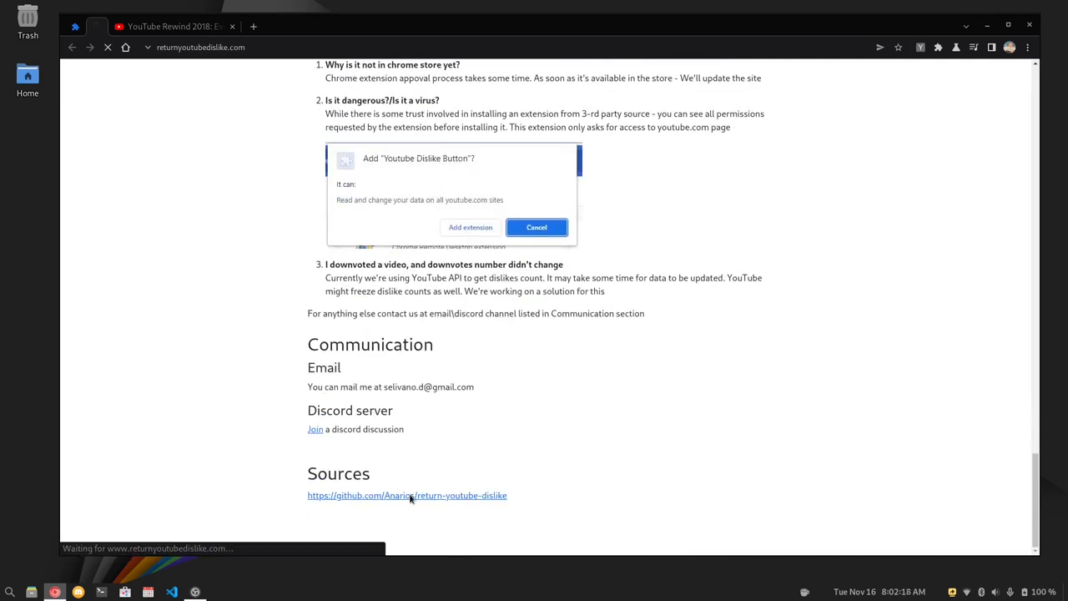
# Open the return-youtube-dislike GitHub repo, view its Extensions folder, then return to its README.
pyautogui.click(407, 495)
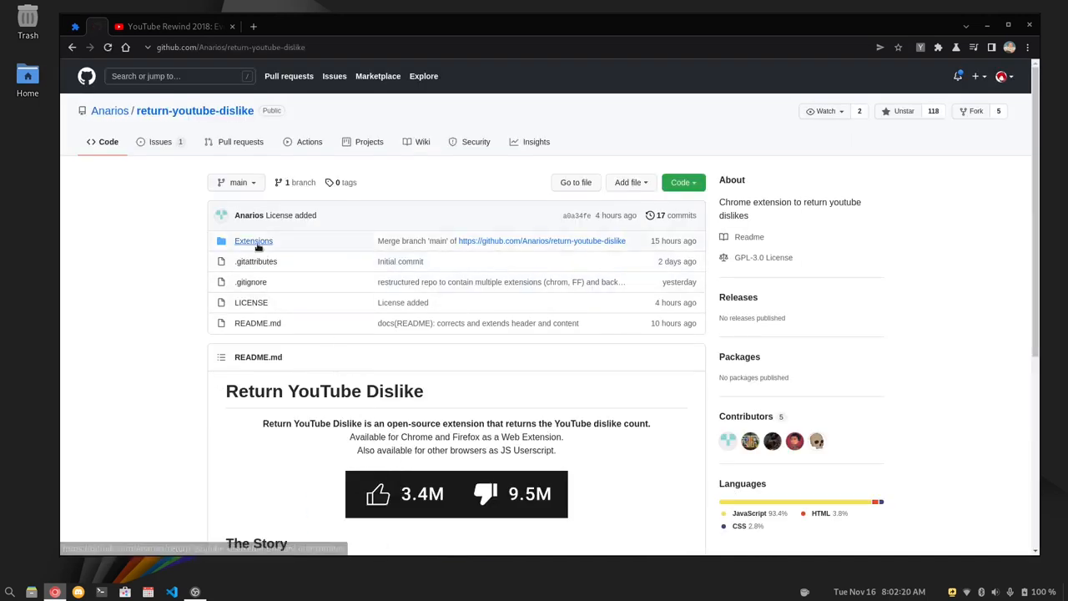
pyautogui.click(254, 240)
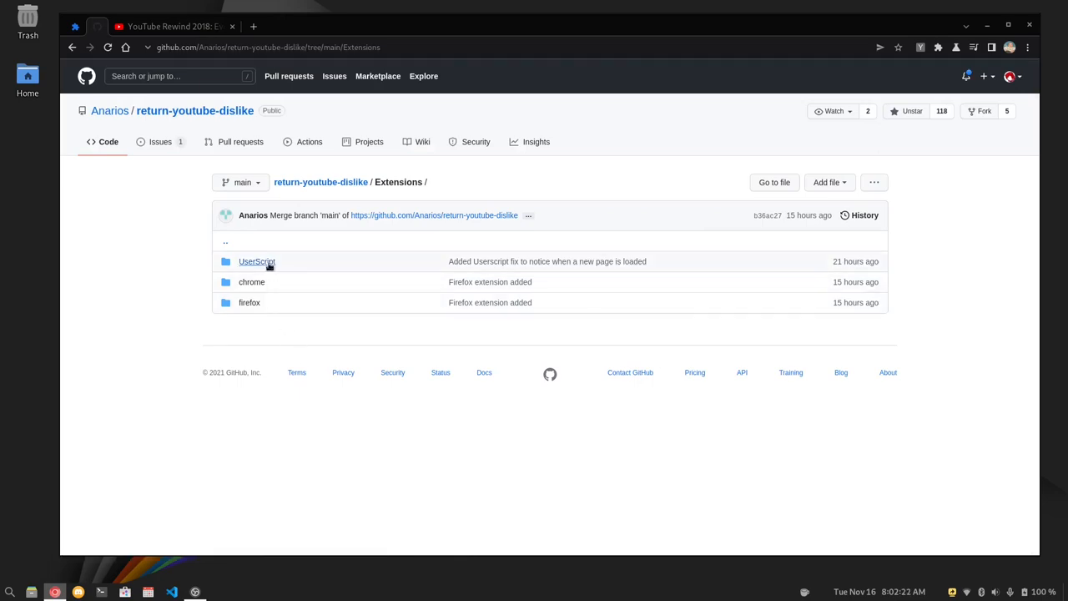
pyautogui.click(195, 110)
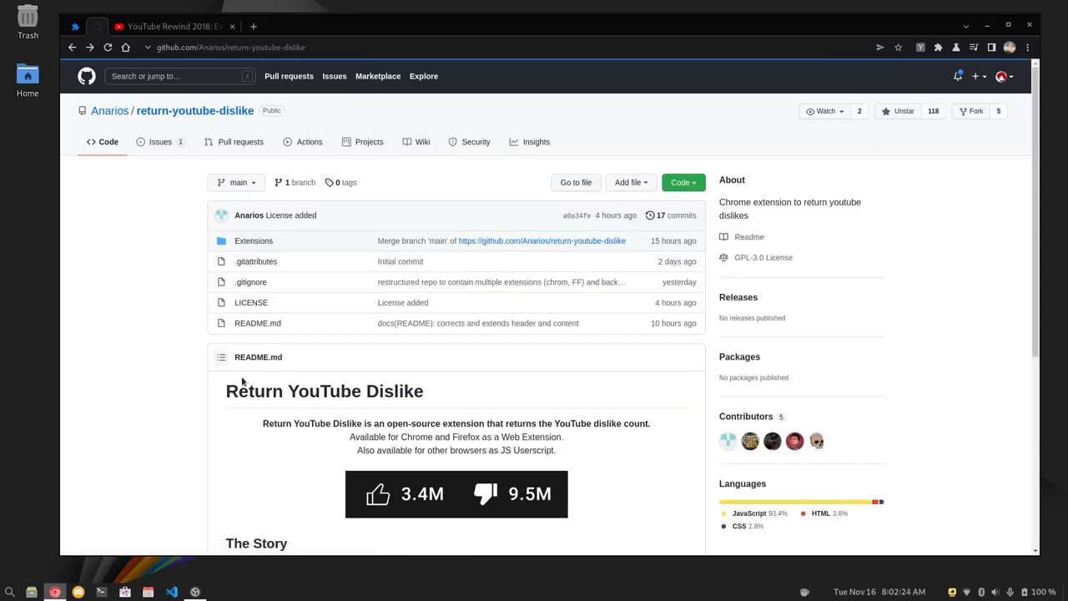
pyautogui.scroll(-3)
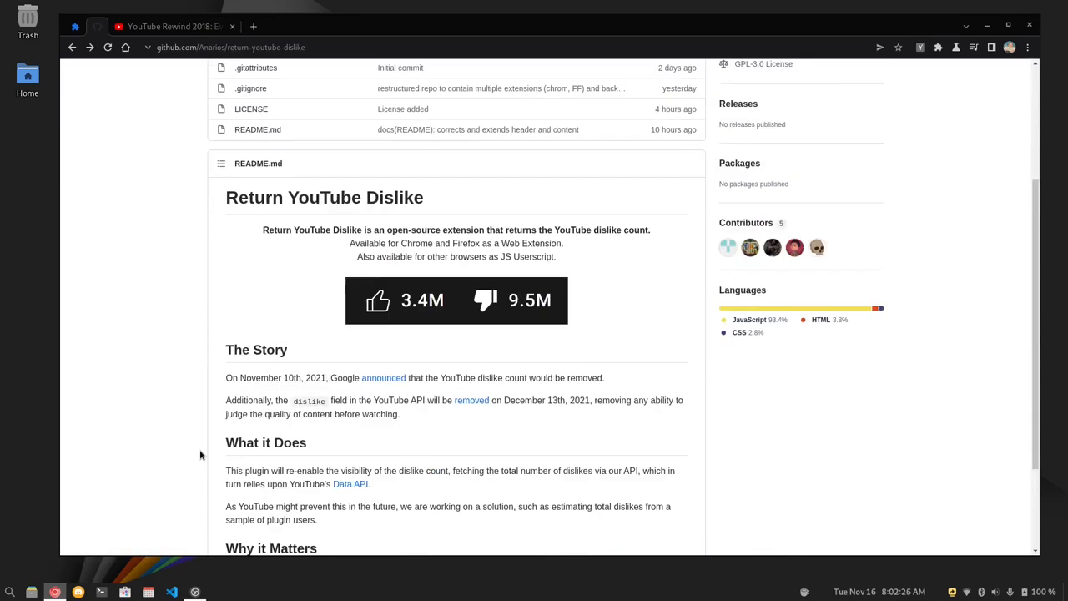
pyautogui.scroll(3)
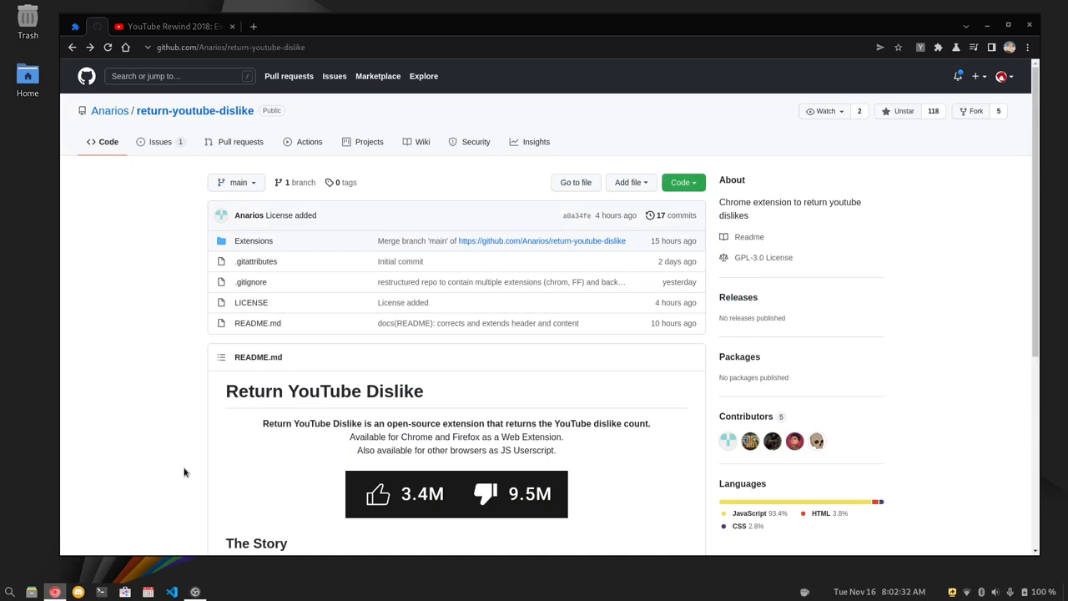
pyautogui.moveTo(123, 352)
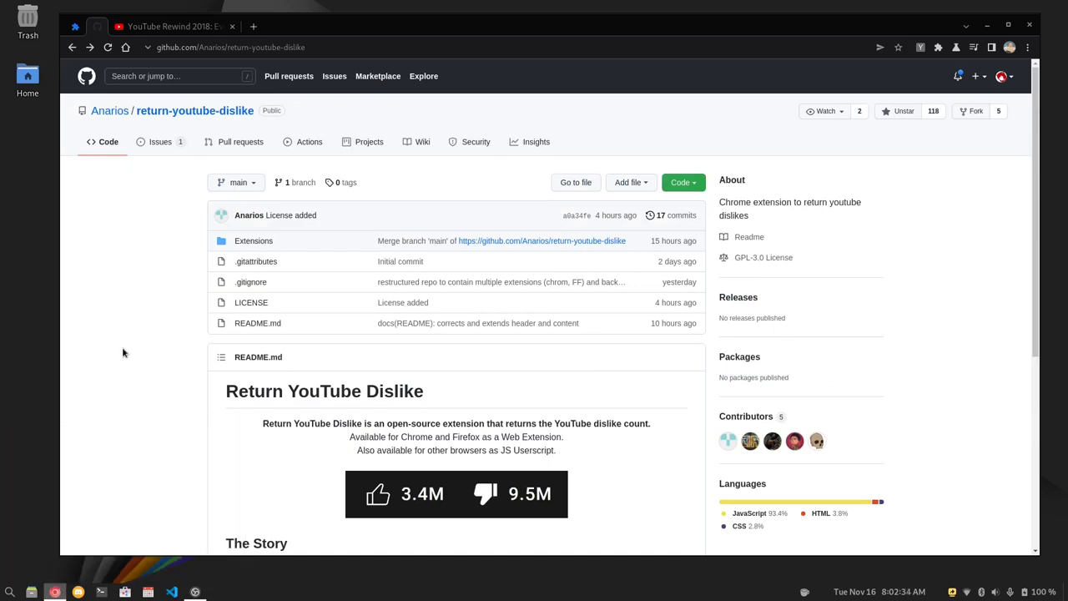